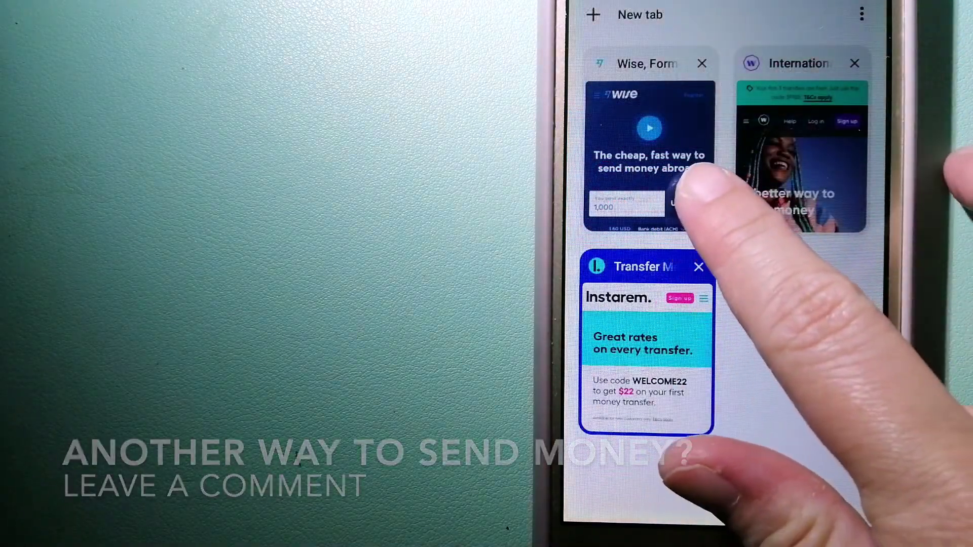
Return to the Wise transfer page showing 1,000 USD to send with 7.82 USD total fees.
{"action": "left_click", "coordinate": [649, 155]}
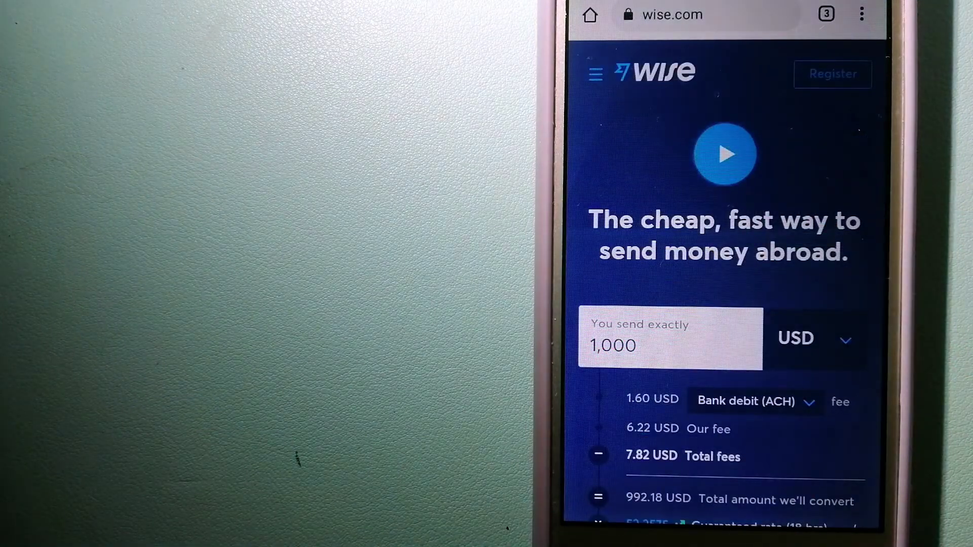